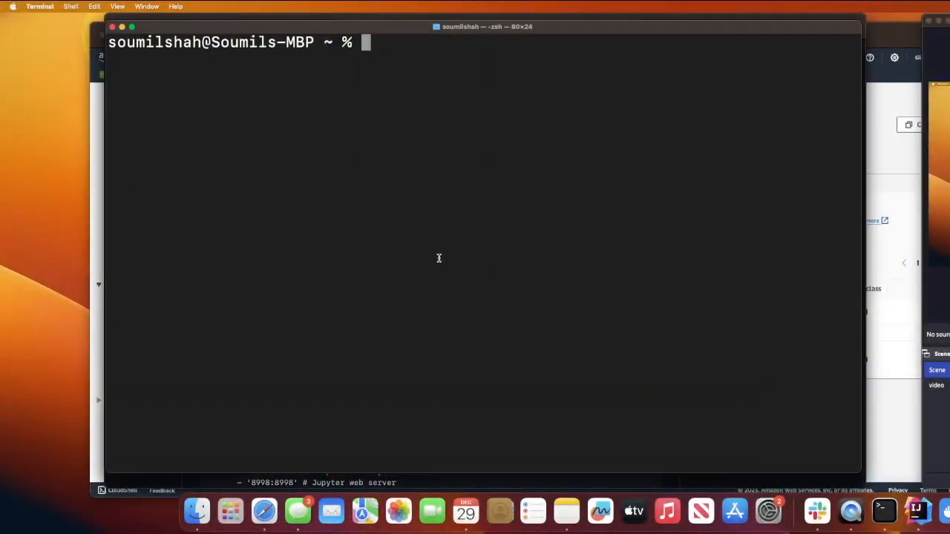
# Step: Run aws configure --profile glue4, accepting the existing keys, us-east-1 region and json output
pyautogui.write('aws configure --profile glue4')
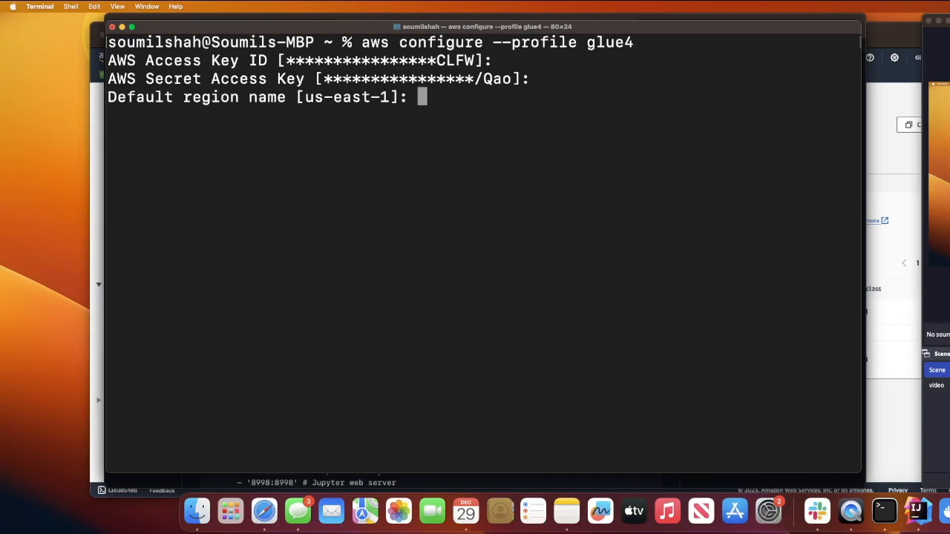
pyautogui.press('Return')
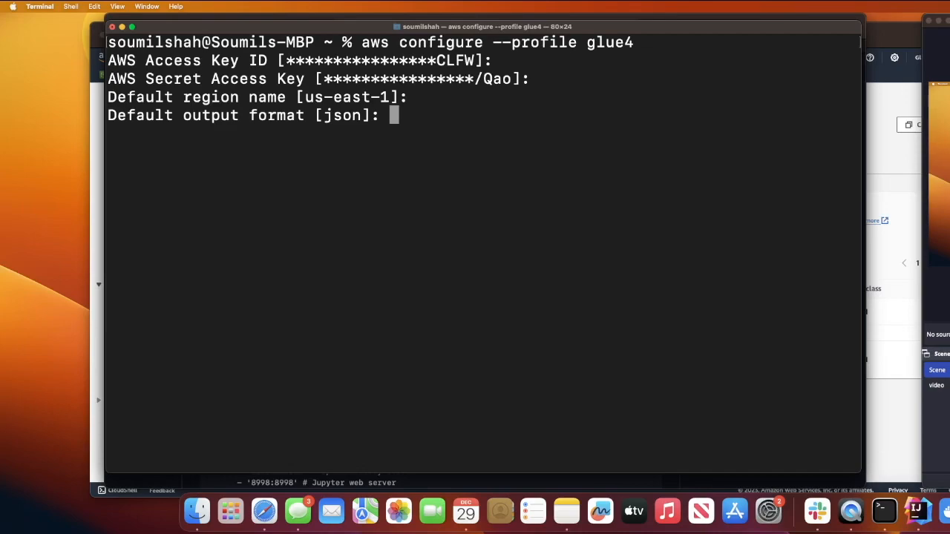
pyautogui.press('Return')
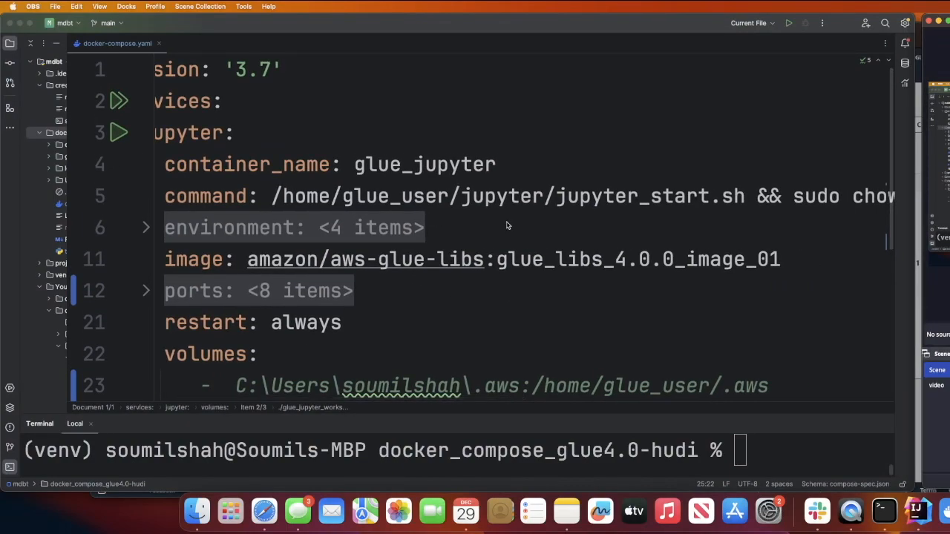
pyautogui.scroll(-3)
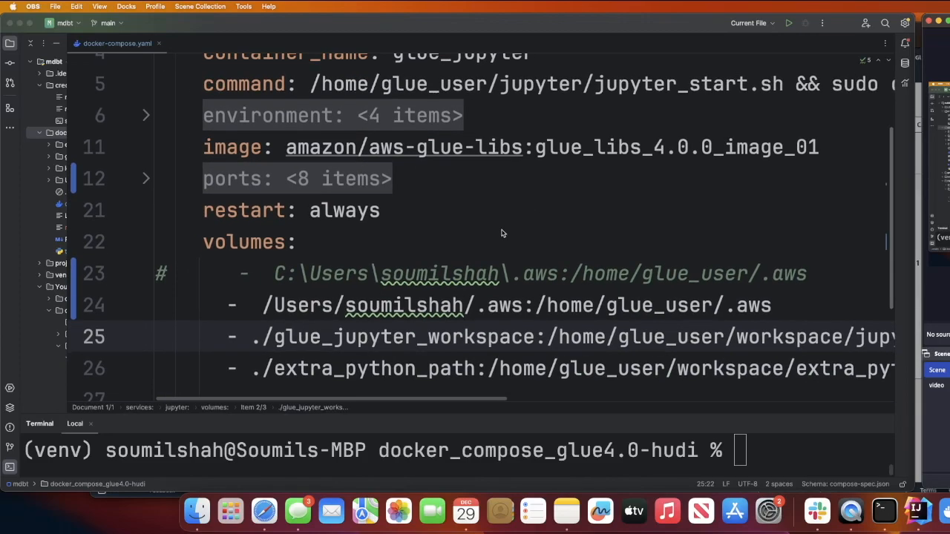
pyautogui.scroll(3)
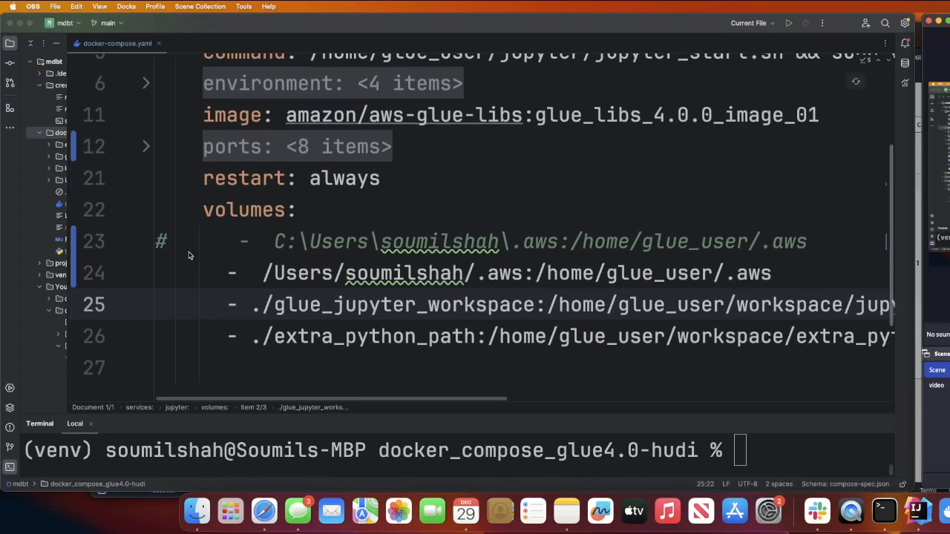
pyautogui.moveTo(487, 282)
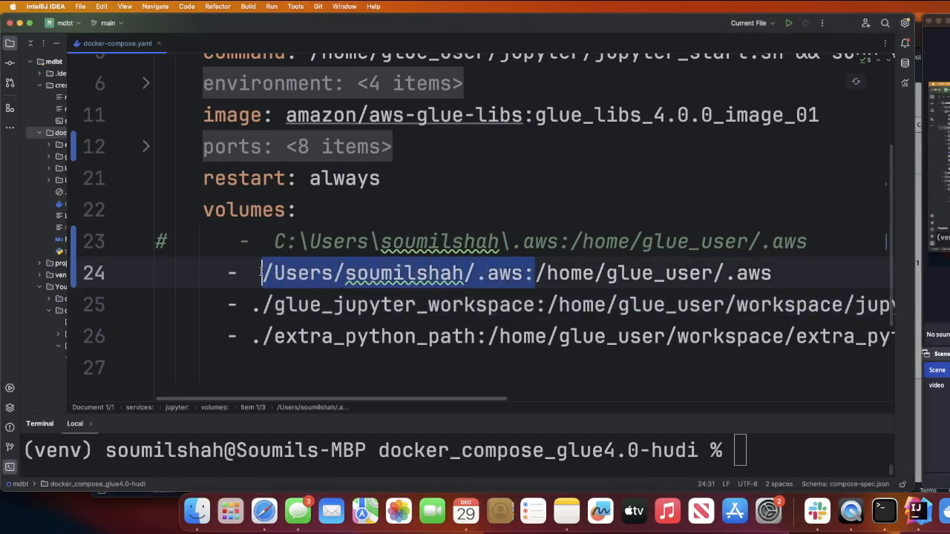
pyautogui.click(330, 305)
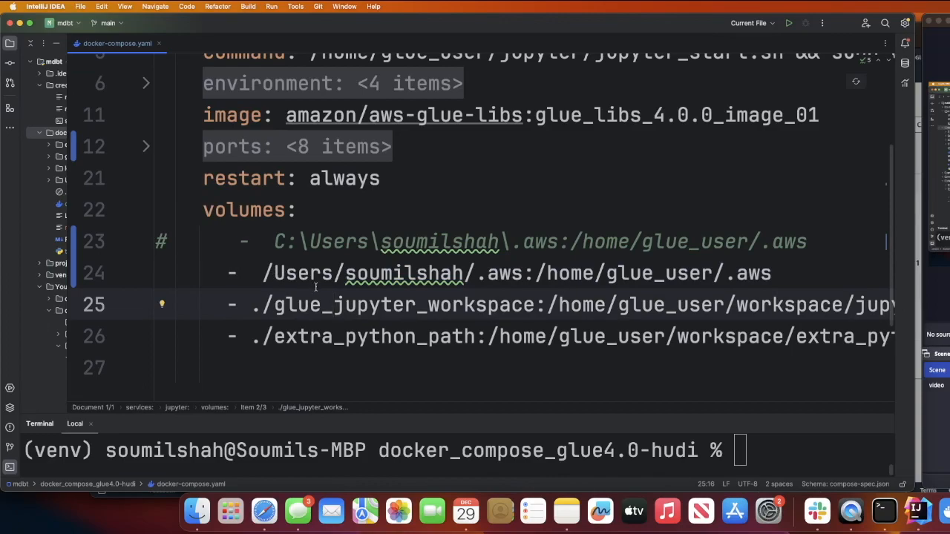
pyautogui.moveTo(291, 275)
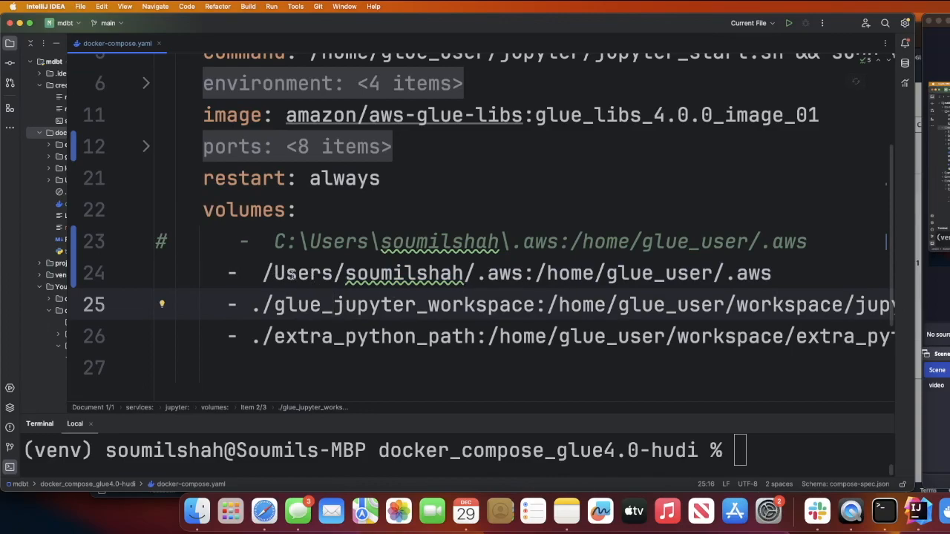
pyautogui.doubleClick(303, 273)
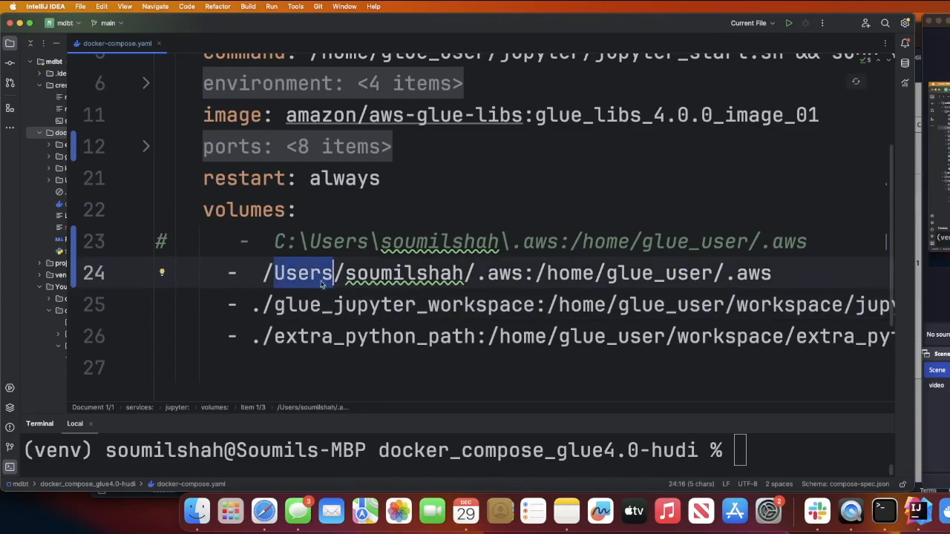
pyautogui.click(497, 273)
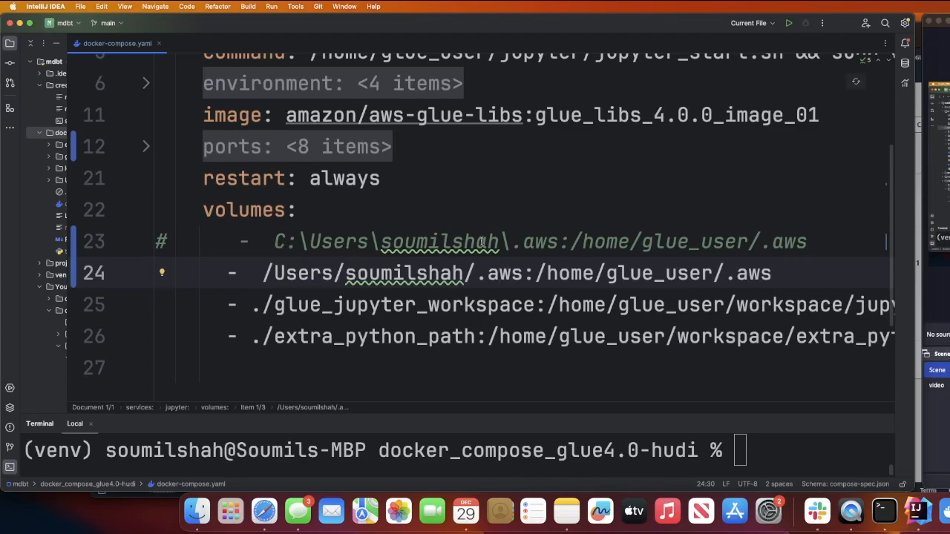
pyautogui.moveTo(541, 241)
pyautogui.write('docker-compose up')
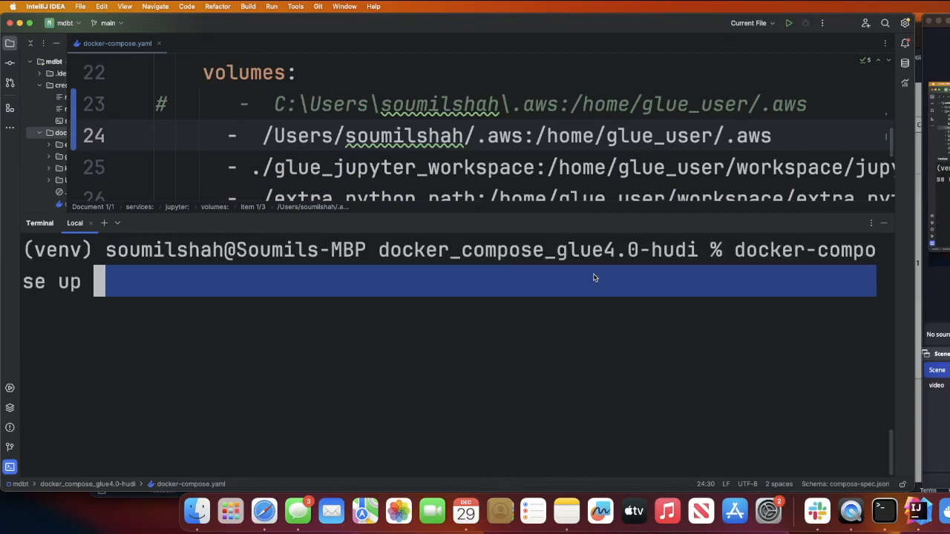
# Step: Run docker-compose up --build -d to build and start the glue_jupyter container
pyautogui.write('--build -')
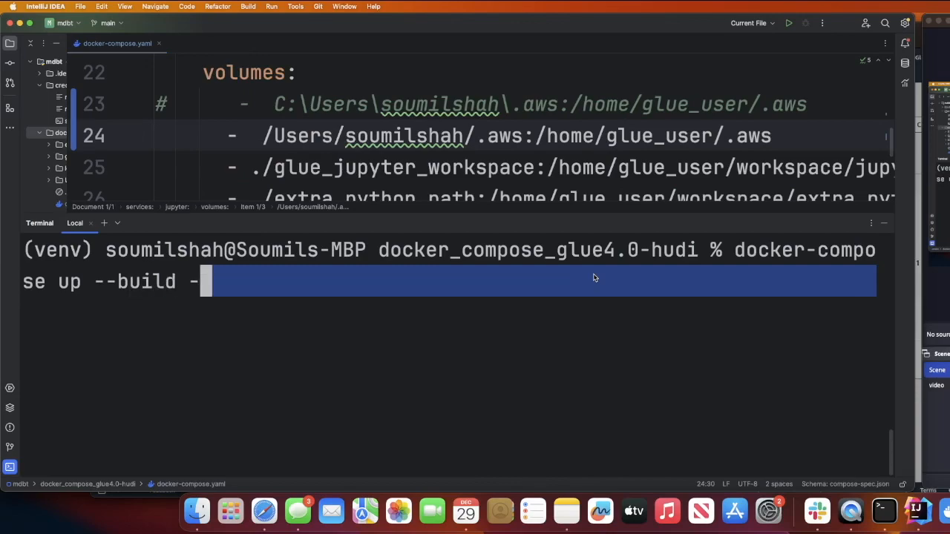
pyautogui.press('Return')
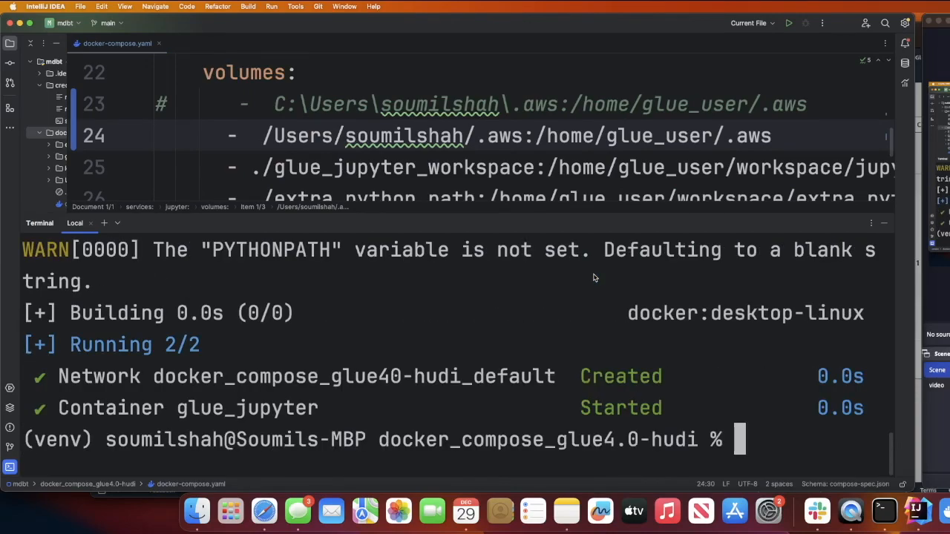